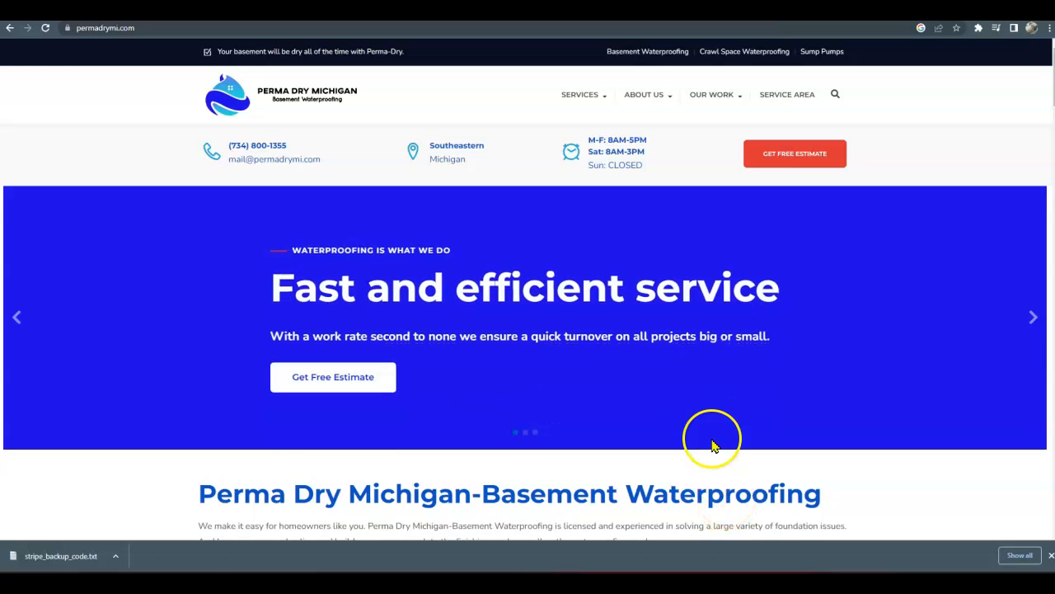
pyautogui.moveTo(542, 260)
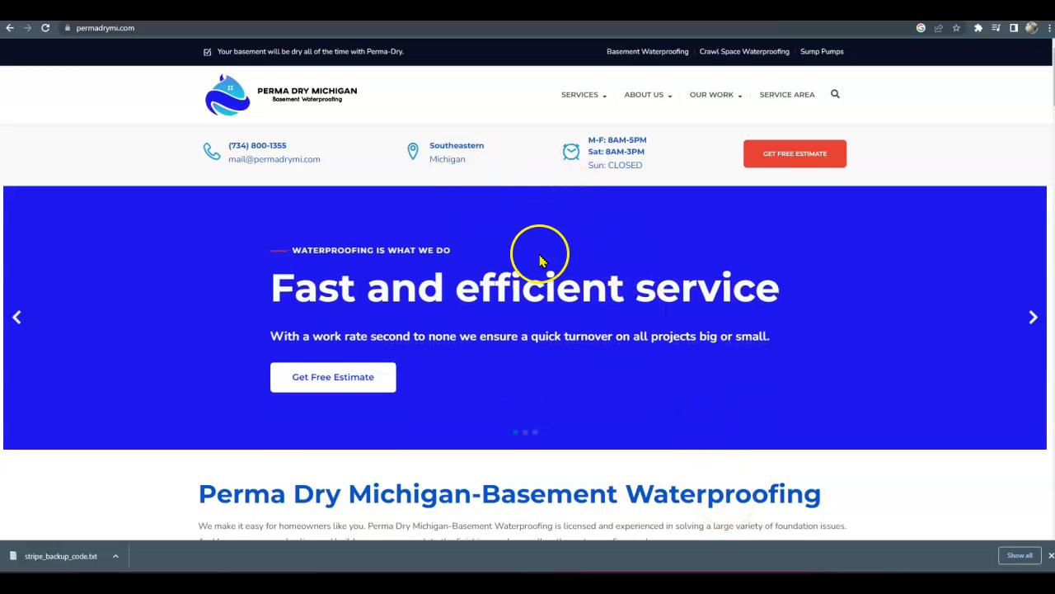
# - Scroll through the pasted homepage text in WordCounter, which reports 909 words and 5,688 characters
pyautogui.scroll(-3)
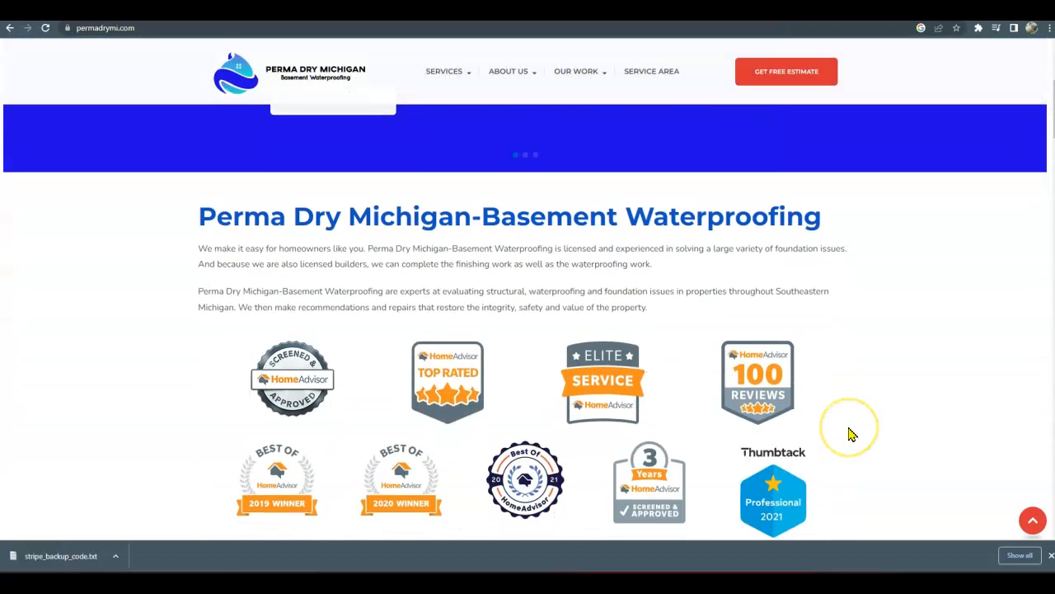
pyautogui.scroll(-3)
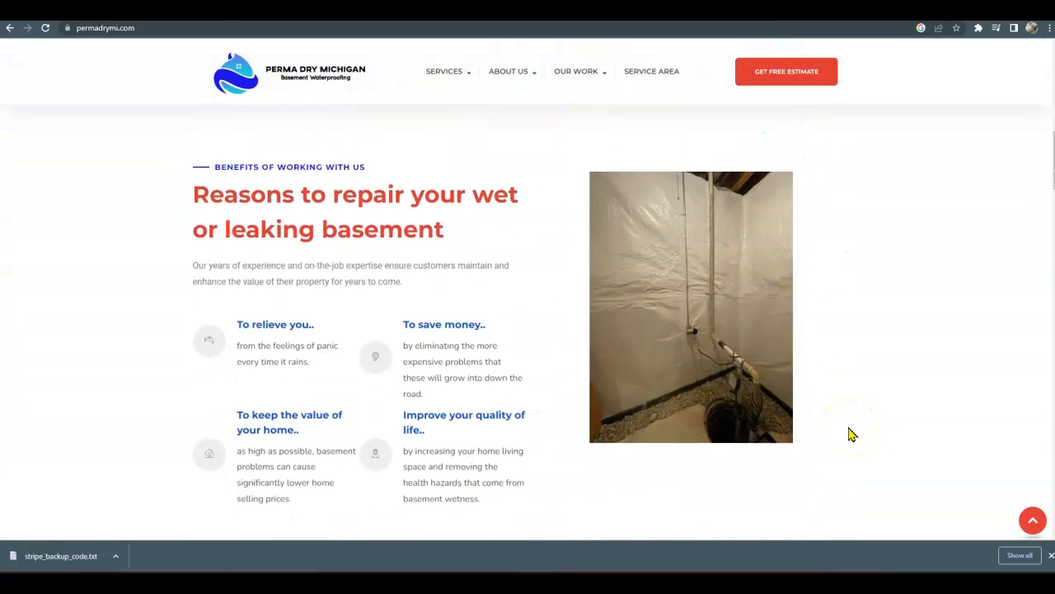
pyautogui.scroll(-3)
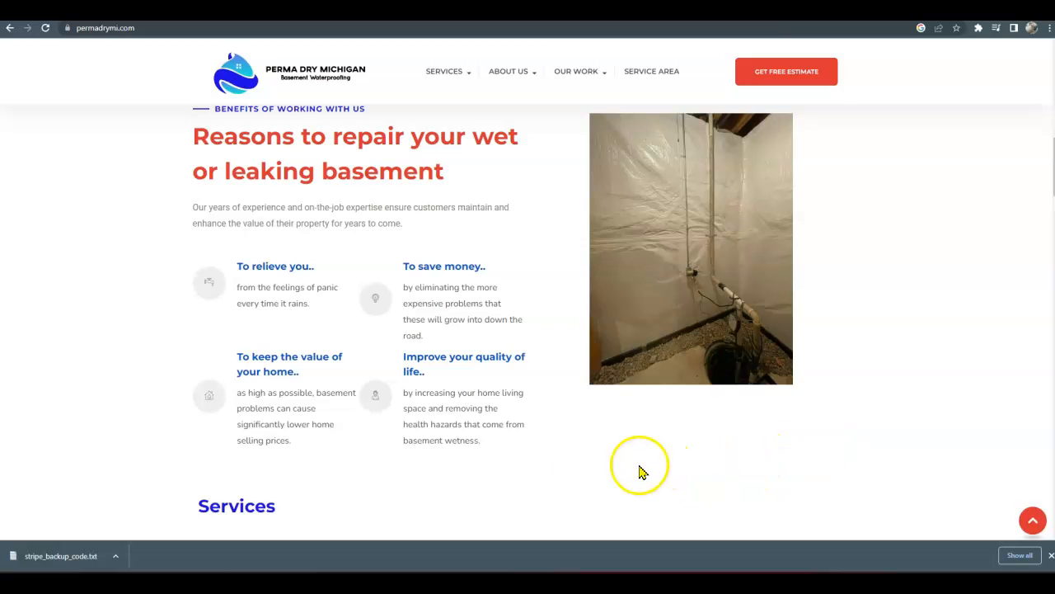
pyautogui.moveTo(542, 469)
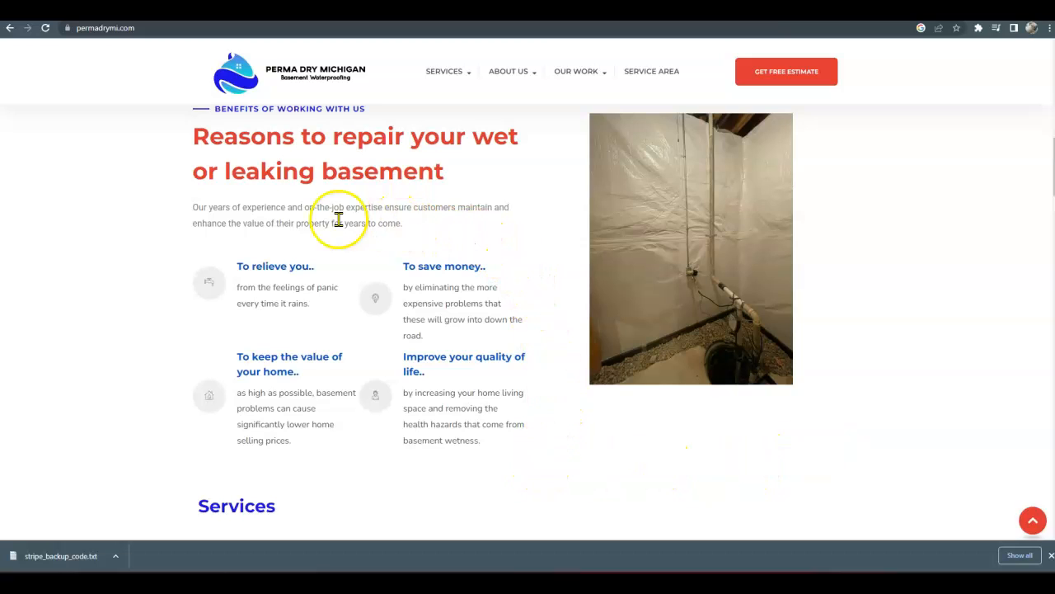
pyautogui.moveTo(485, 494)
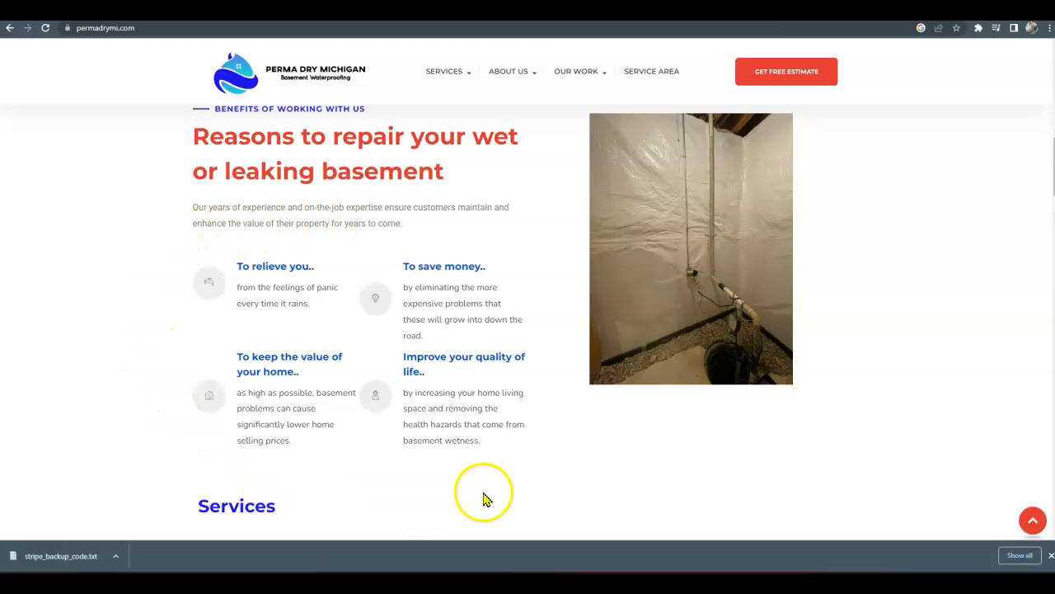
pyautogui.moveTo(545, 474)
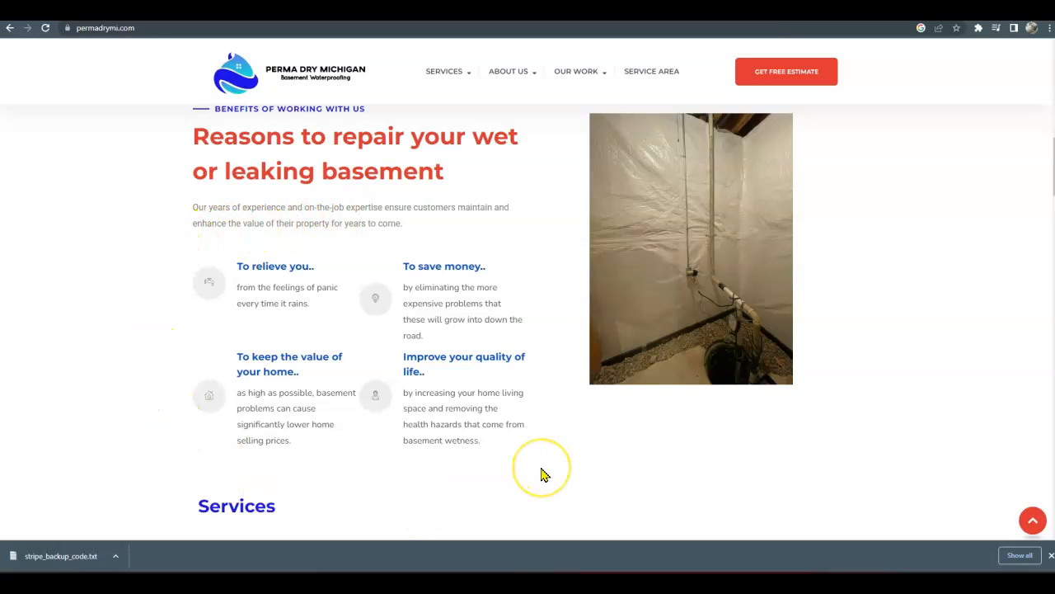
pyautogui.moveTo(543, 474)
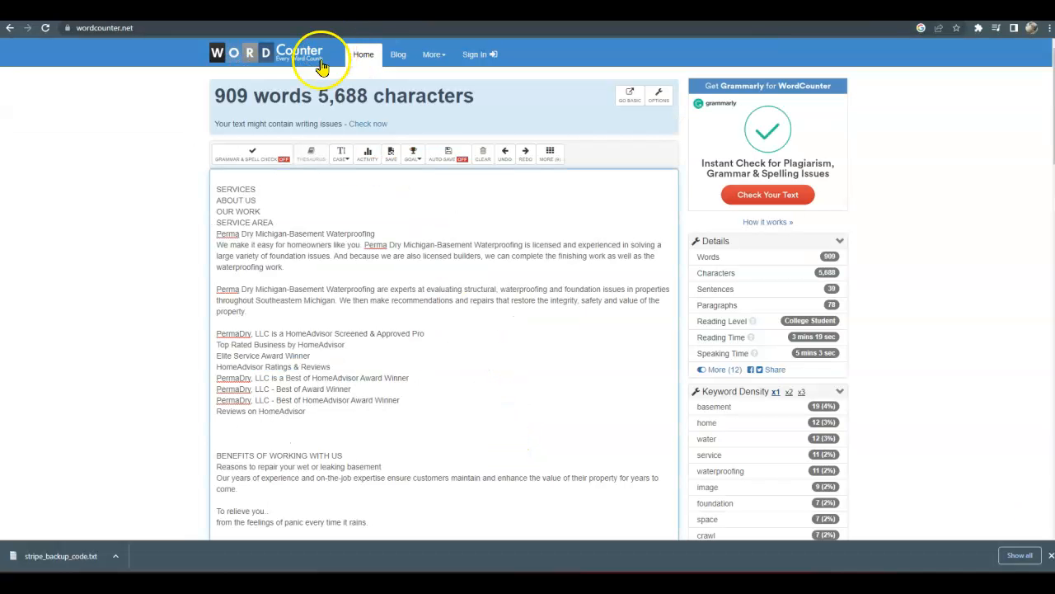
pyautogui.moveTo(255, 128)
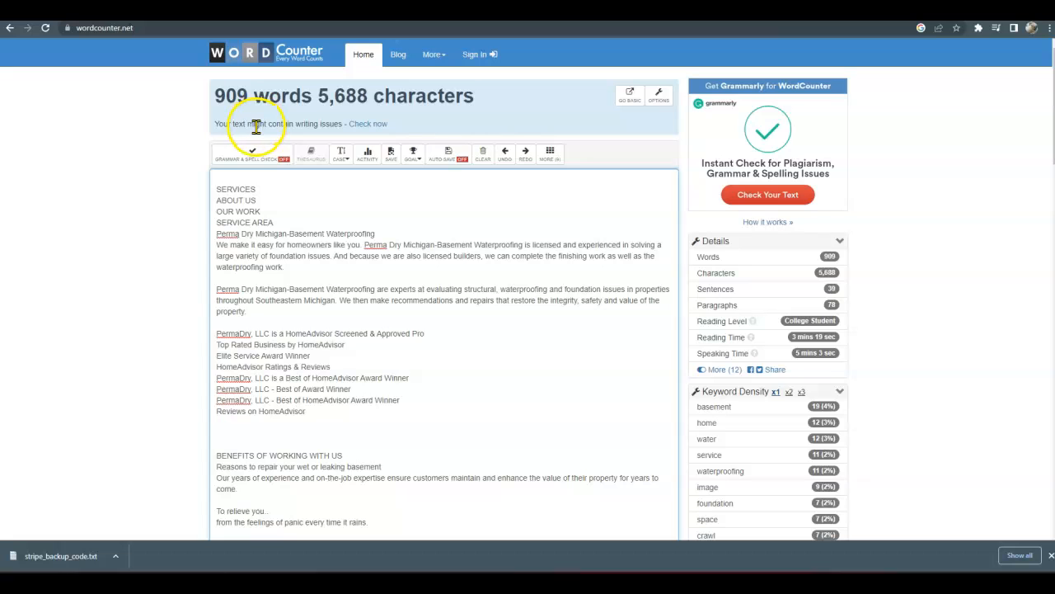
pyautogui.moveTo(292, 310)
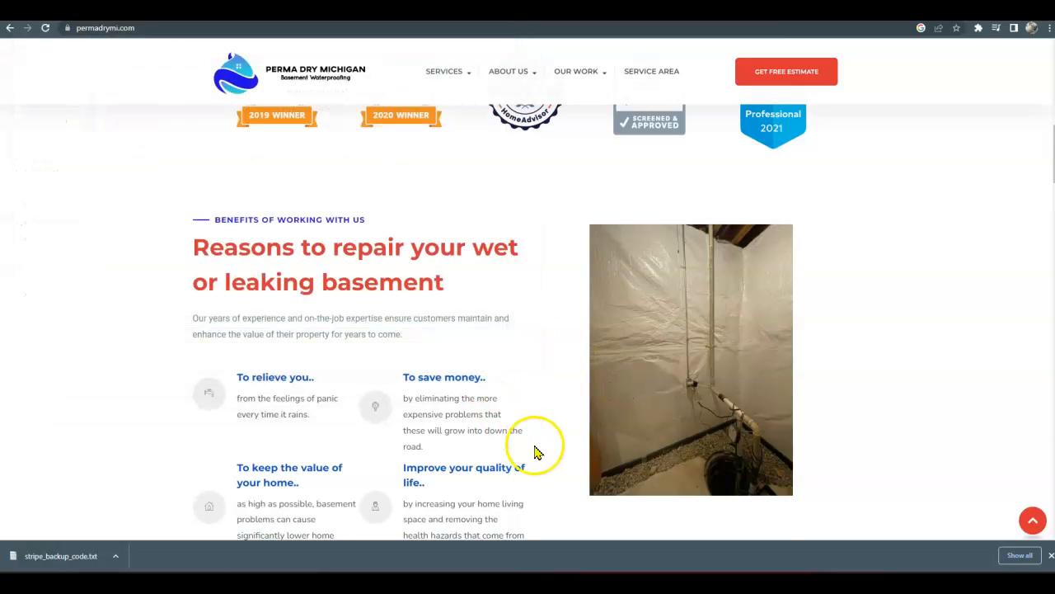
# - Scroll the permadrymi.com homepage down past the badges, then back up toward the hero slider
pyautogui.scroll(-3)
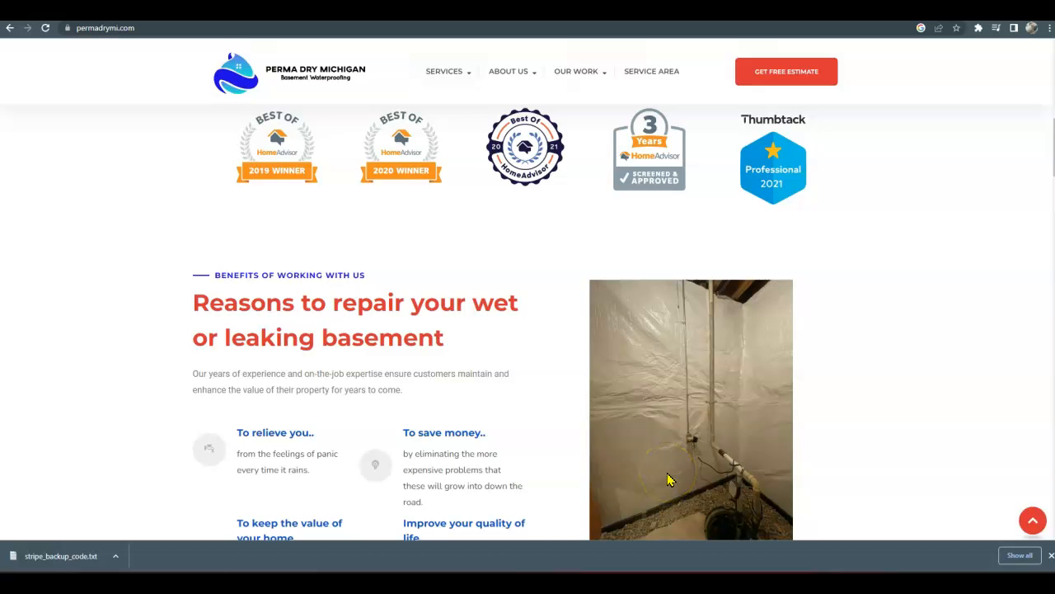
pyautogui.scroll(-3)
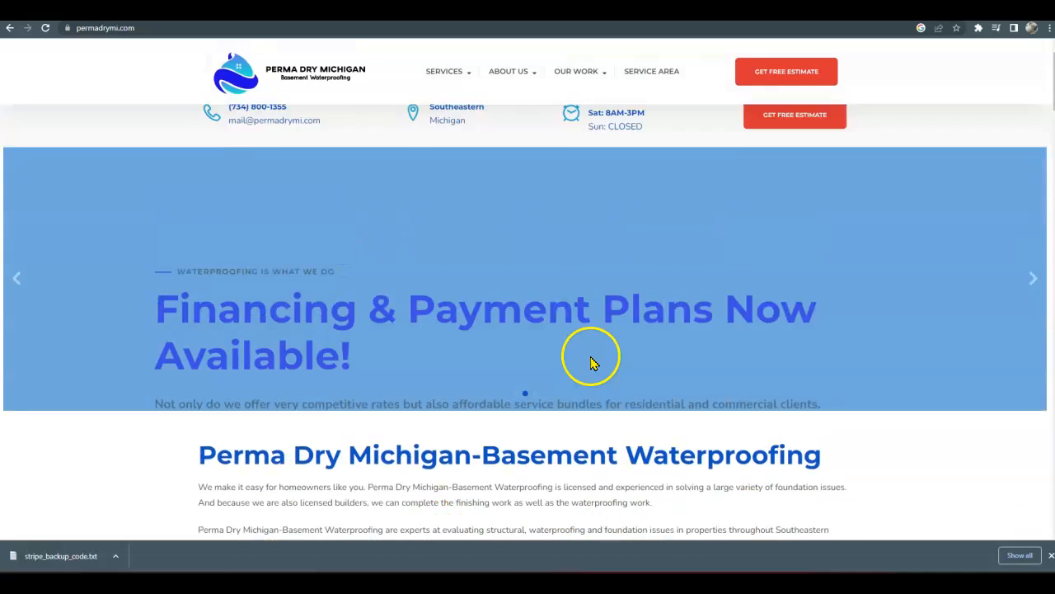
pyautogui.scroll(3)
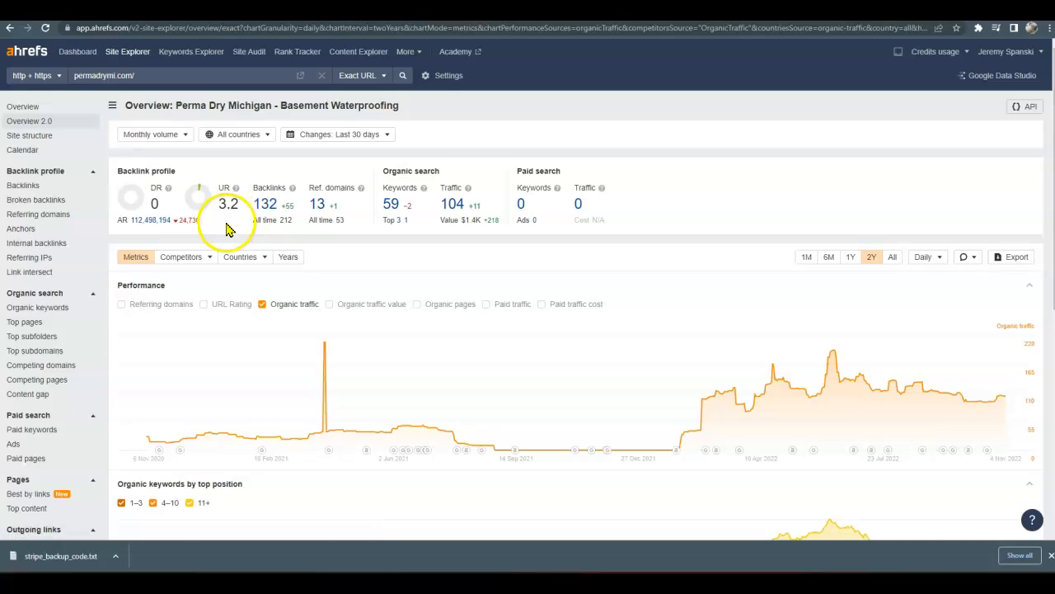
pyautogui.moveTo(180, 220)
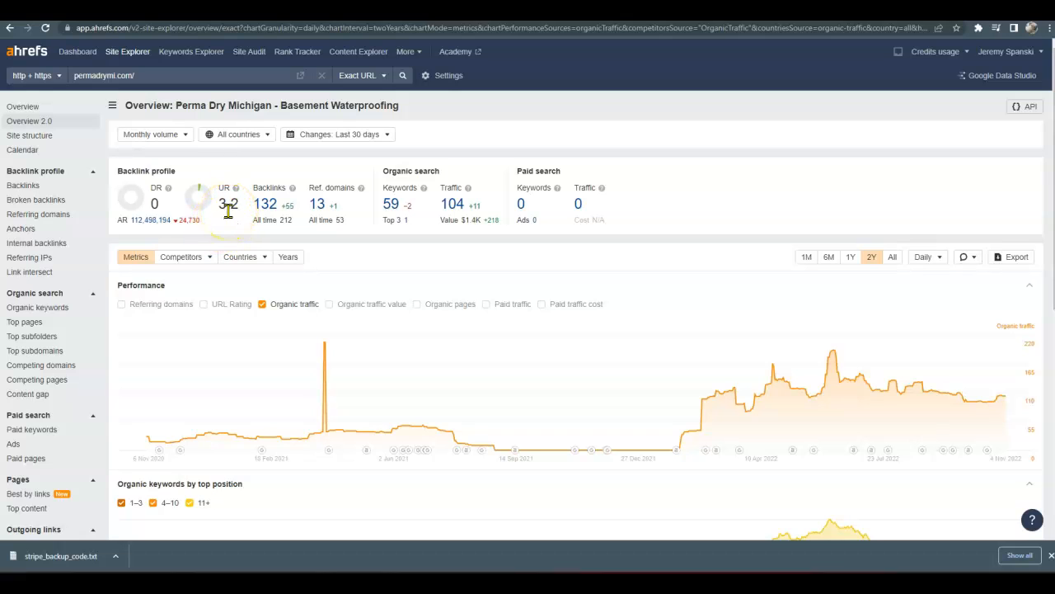
pyautogui.moveTo(266, 203)
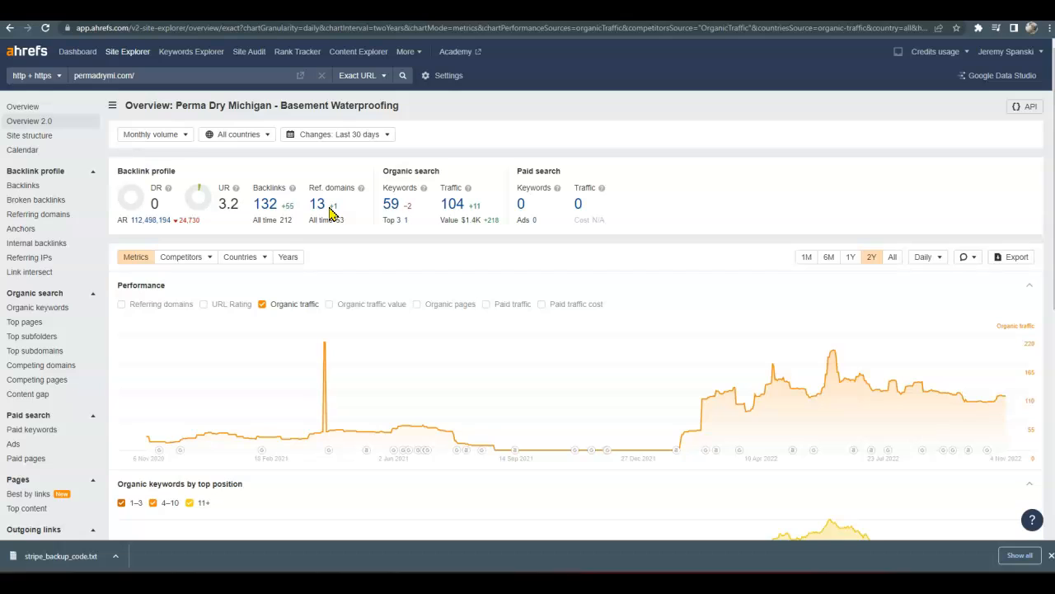
pyautogui.moveTo(334, 220)
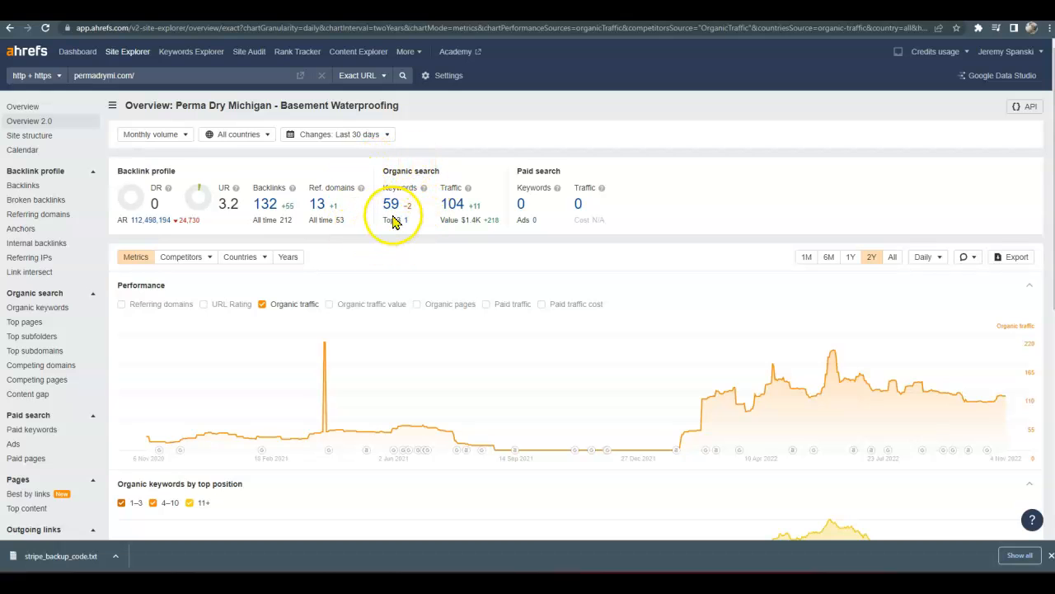
pyautogui.moveTo(481, 191)
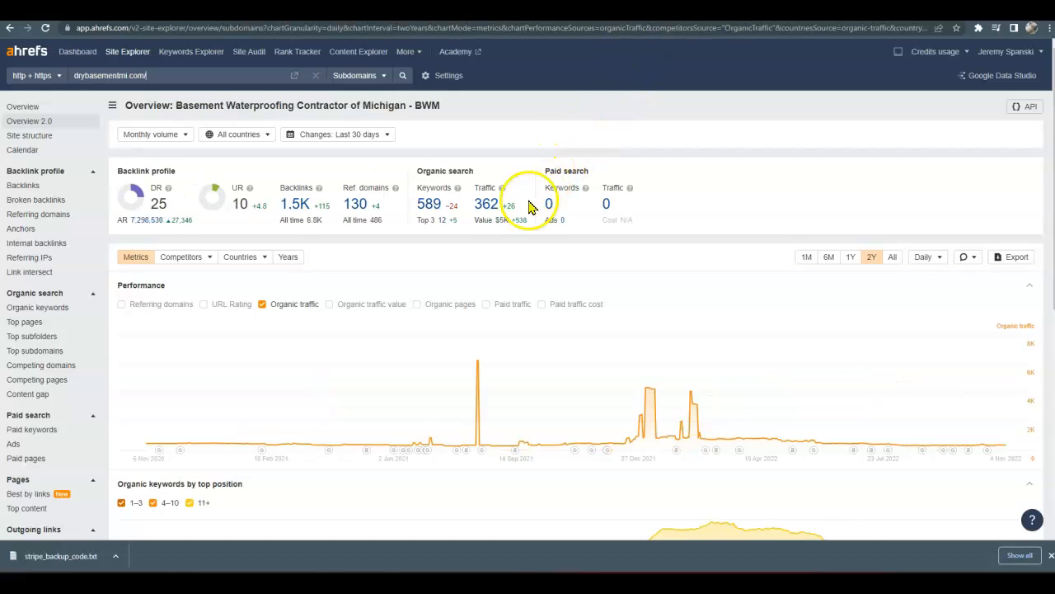
pyautogui.moveTo(495, 221)
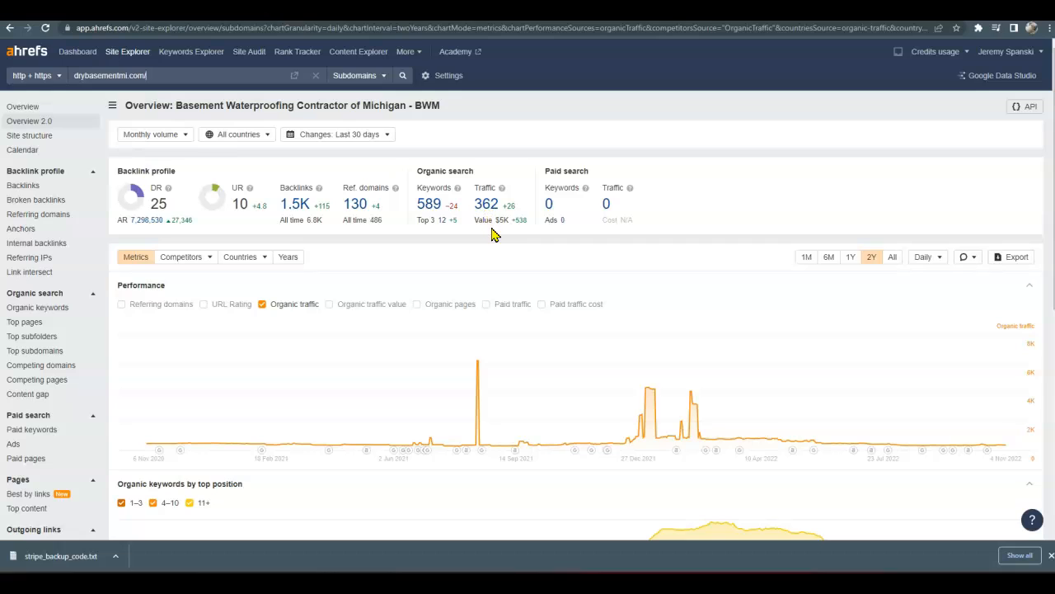
pyautogui.moveTo(498, 233)
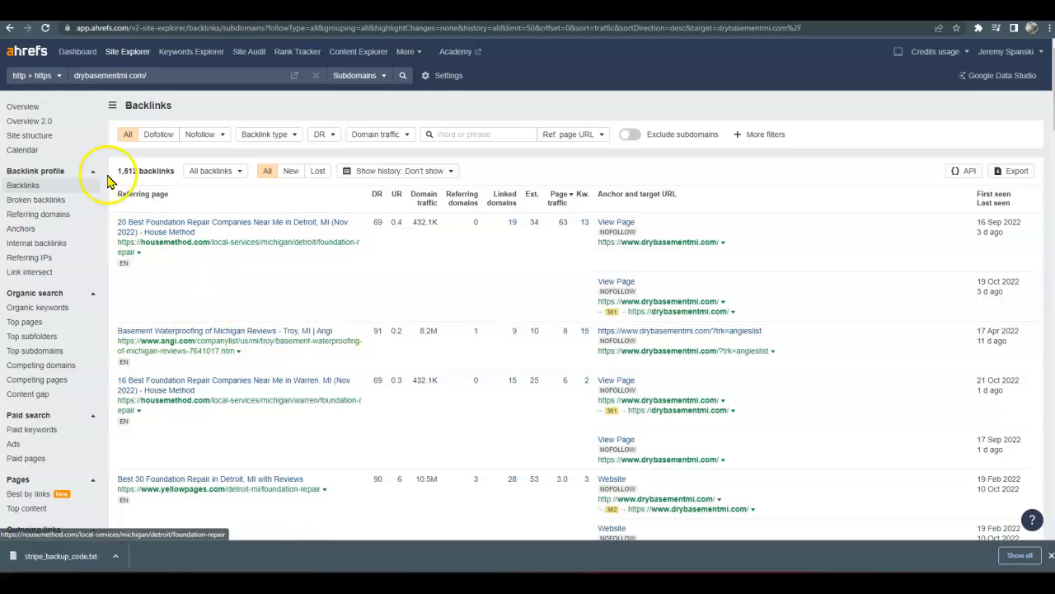
# - Go back to the drybasementmi.com overview showing DR 25, 1.5K backlinks and 362 traffic
pyautogui.click(12, 27)
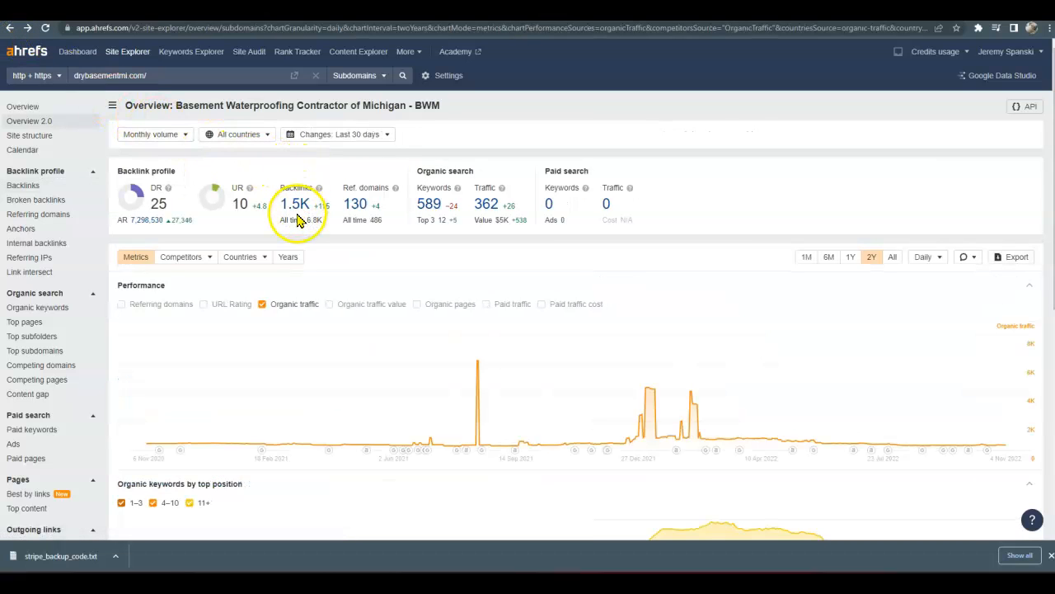
pyautogui.moveTo(355, 204)
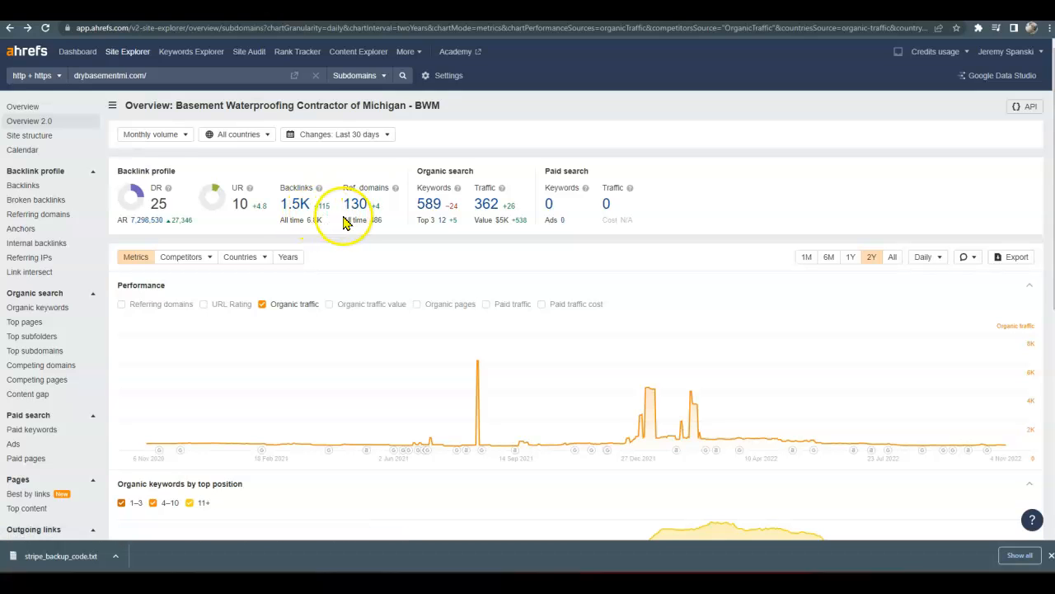
pyautogui.moveTo(379, 219)
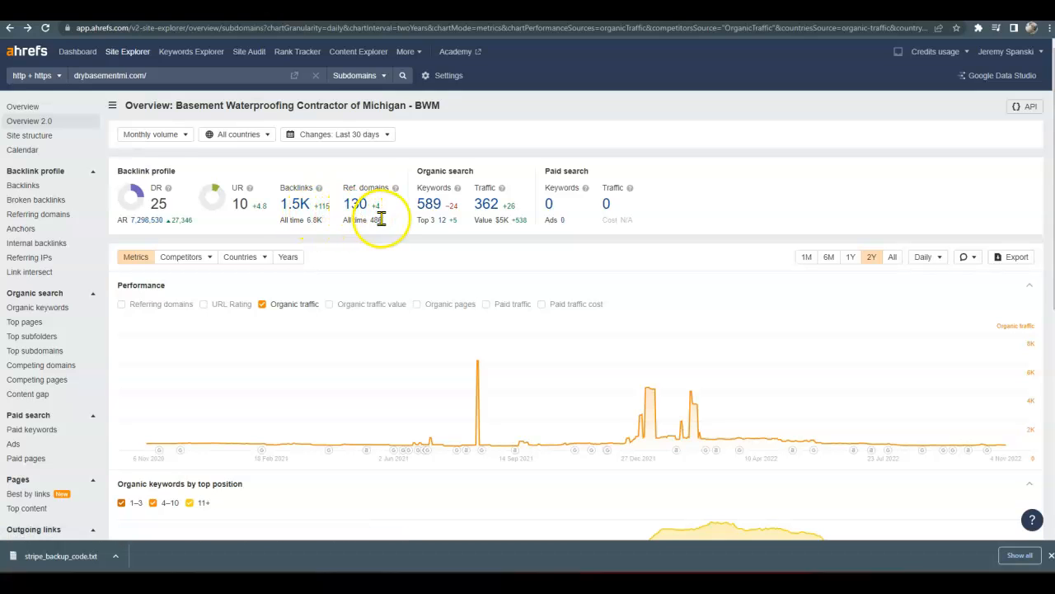